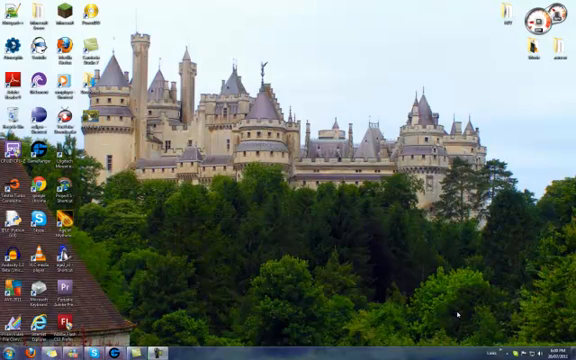
mouse_move(113, 237)
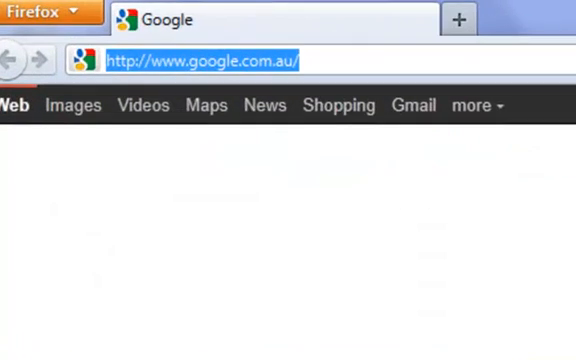
Step: Go to 10.0.0.138 and sign in with the router's admin credentials
type("10.0.")
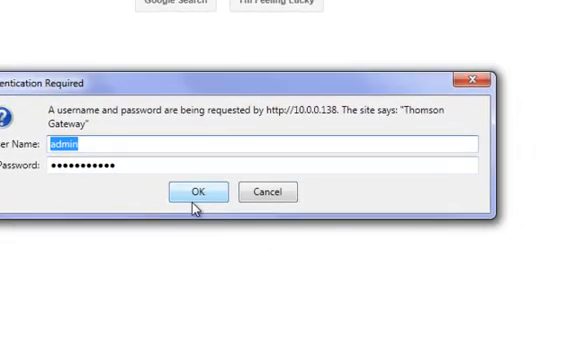
left_click(194, 191)
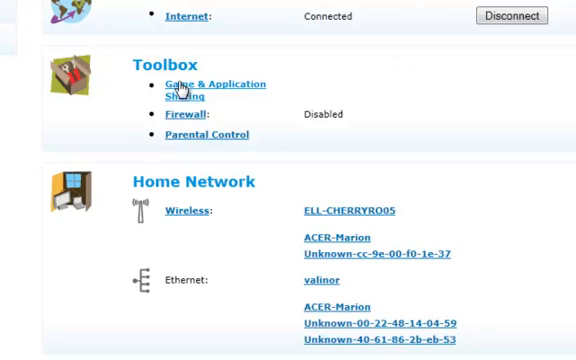
mouse_move(235, 107)
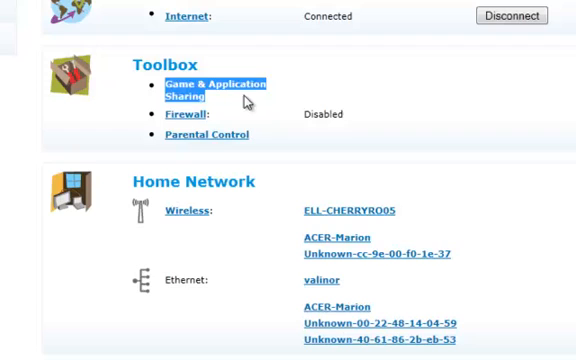
Step: From Game & Application Sharing, start a new game or application entry
left_click(213, 83)
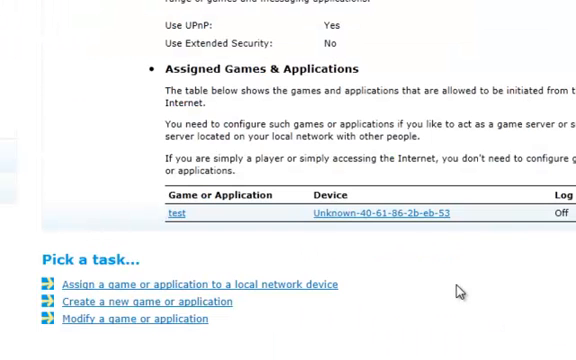
mouse_move(263, 311)
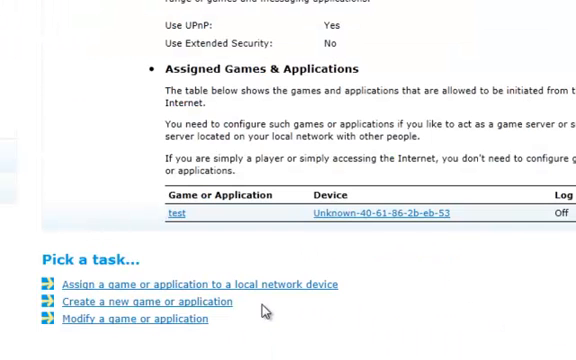
left_click(135, 300)
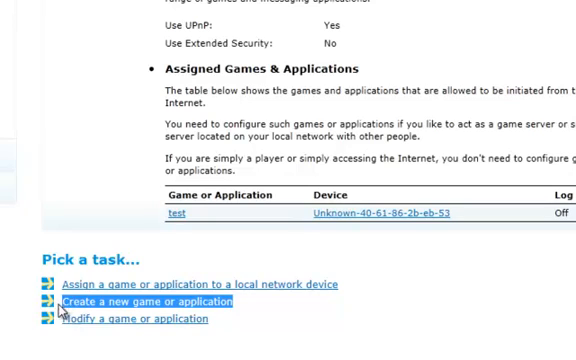
mouse_move(123, 309)
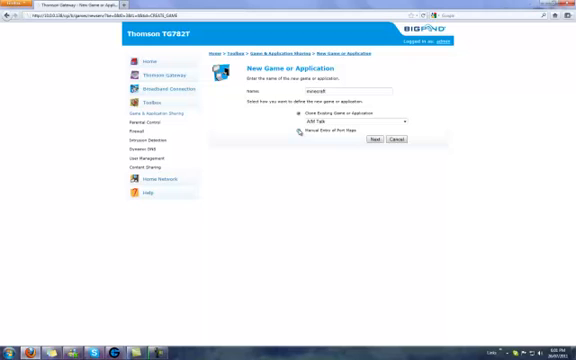
Step: Choose manual port map entry and enter 25565 as the port range
left_click(301, 133)
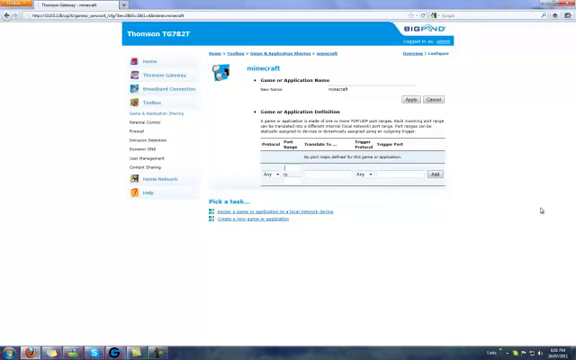
type("25565")
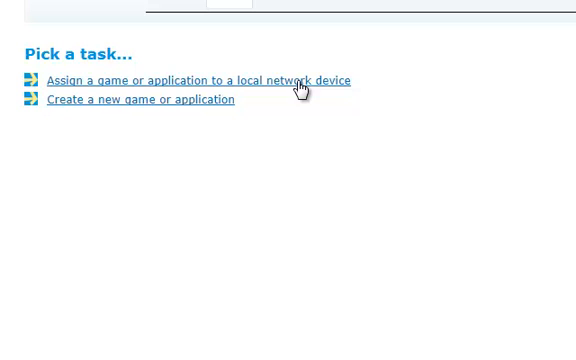
mouse_move(300, 88)
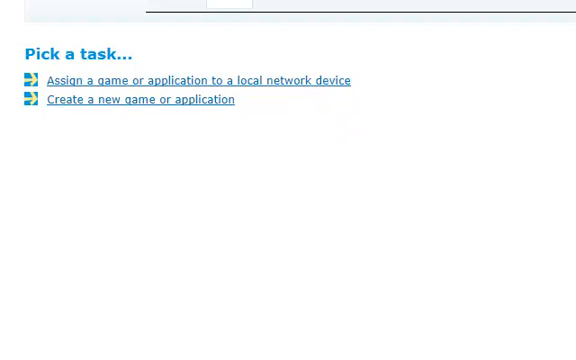
mouse_move(204, 29)
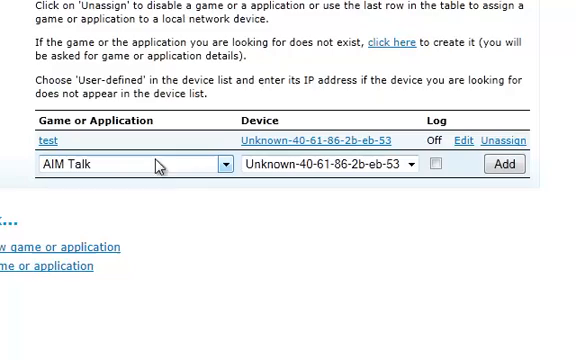
Step: Open the game list and pick 'minecraft' for the new assignment row
left_click(221, 165)
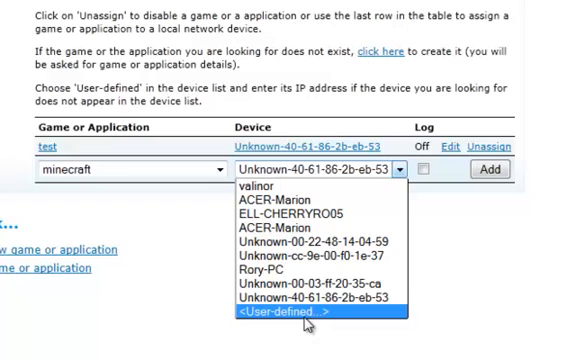
mouse_move(327, 255)
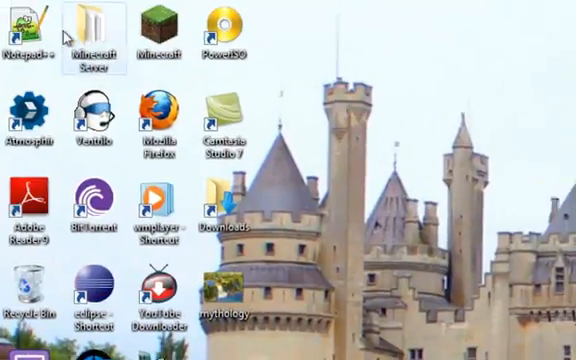
Step: Open the desktop Minecraft Server folder and run the PFPortChecker shortcut
double_click(82, 24)
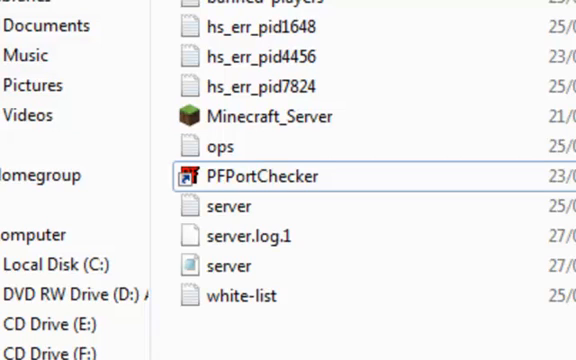
left_click(230, 206)
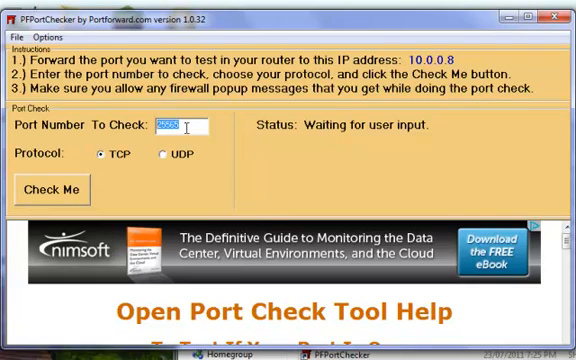
Step: Check TCP port 25565, confirm it reports OPEN, and close PFPortChecker
type("25565")
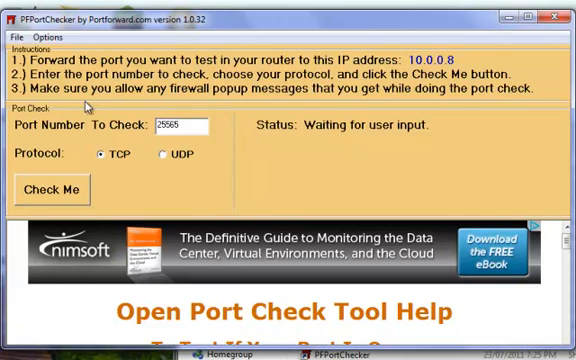
mouse_move(207, 109)
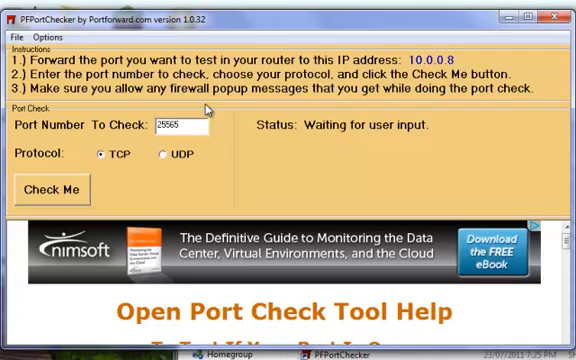
mouse_move(130, 175)
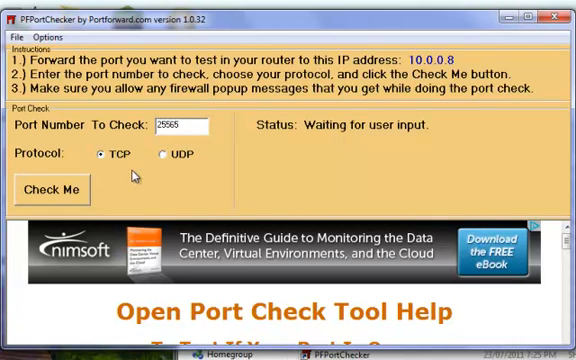
left_click(63, 189)
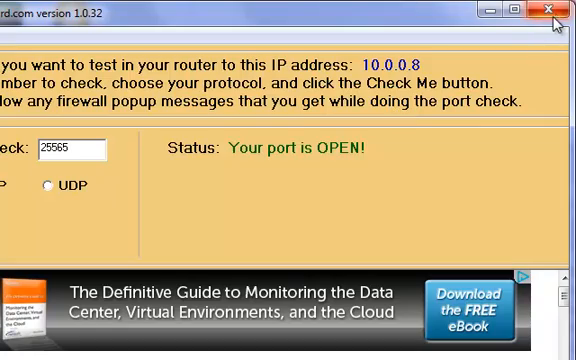
left_click(550, 12)
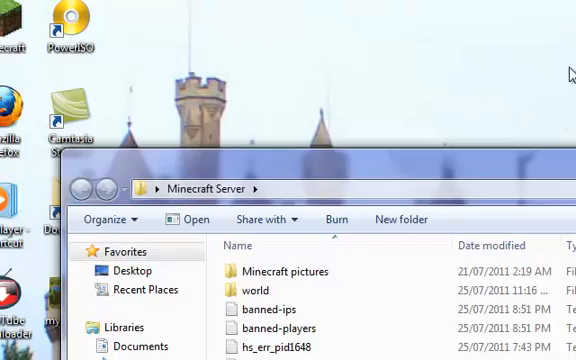